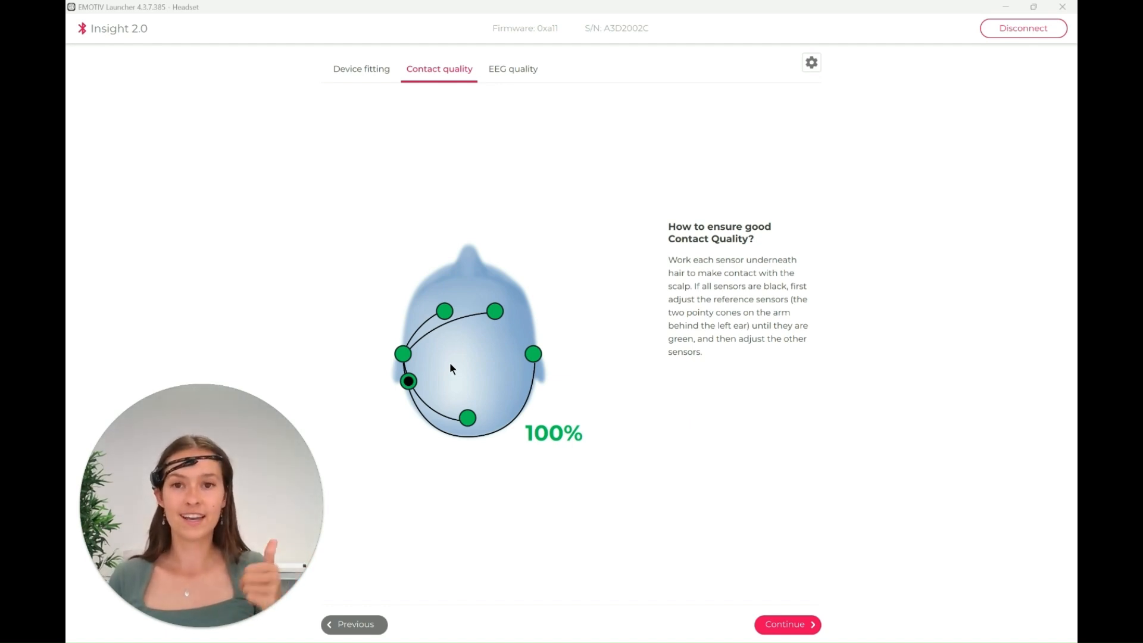
{"action": "mouse_move", "coordinate": [514, 74]}
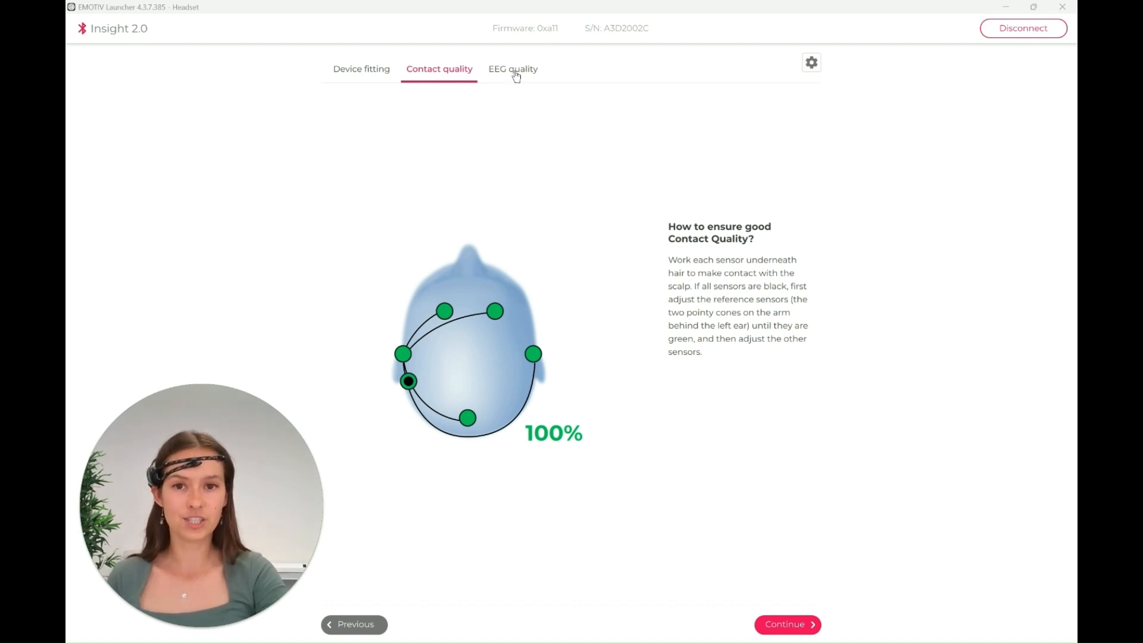
- Switch between the EEG quality and Contact quality checks, ending on EEG quality at 0%
{"action": "left_click", "coordinate": [512, 69]}
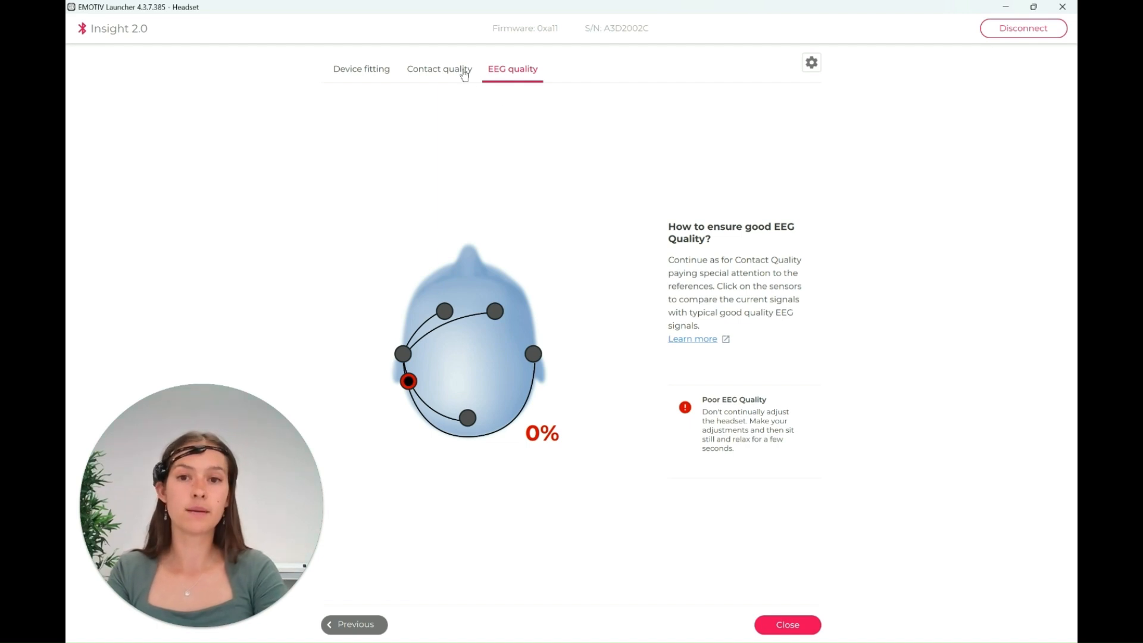
{"action": "left_click", "coordinate": [439, 69]}
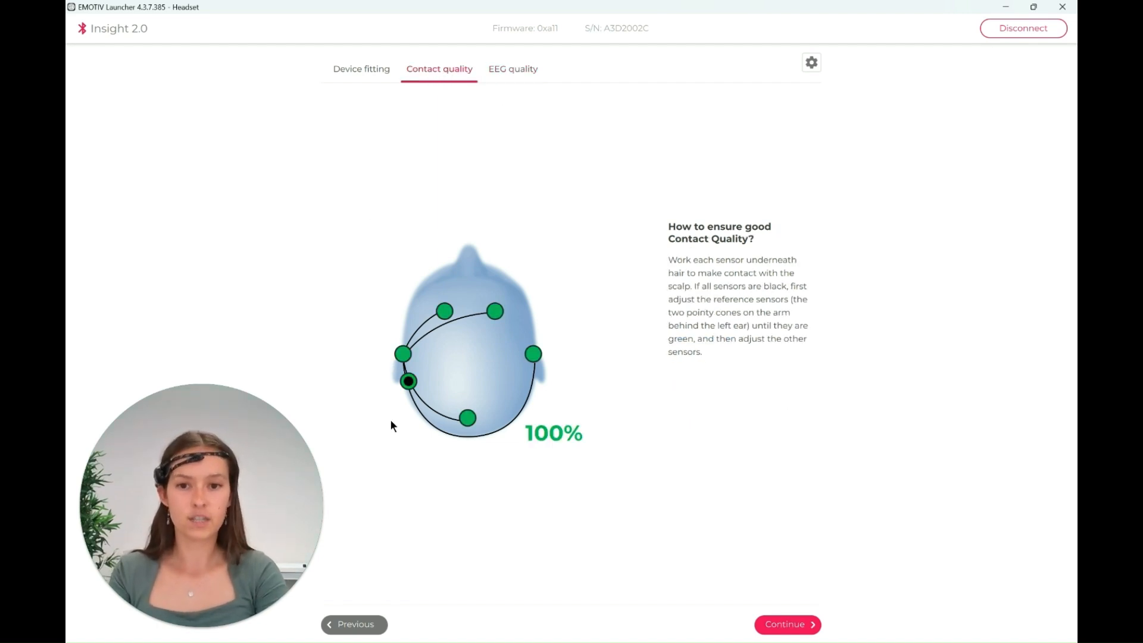
{"action": "mouse_move", "coordinate": [518, 72]}
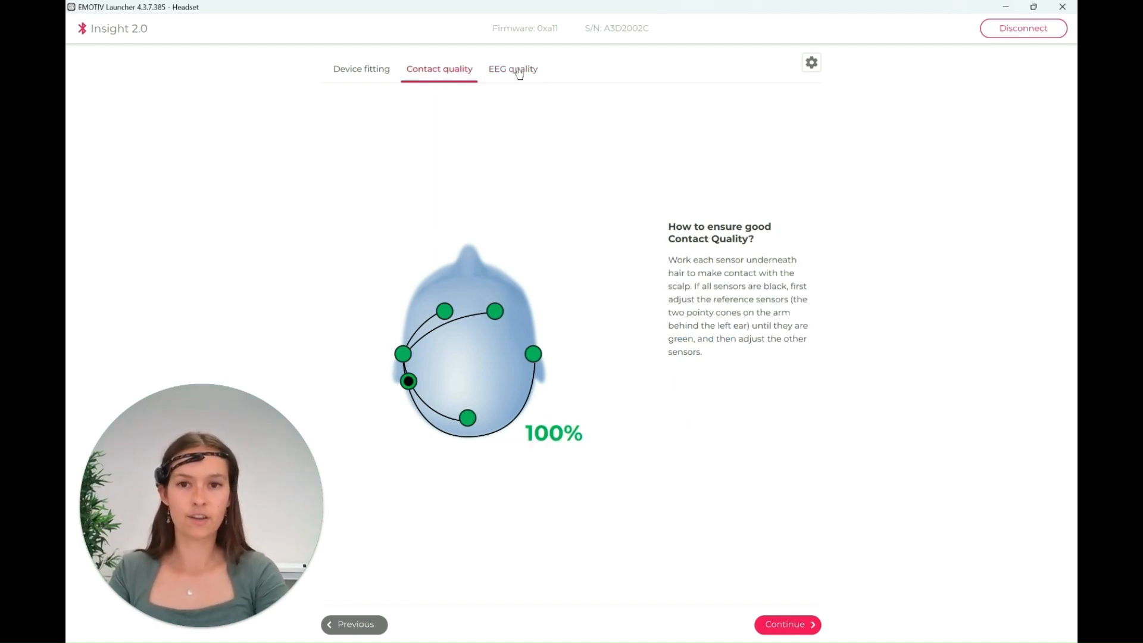
{"action": "left_click", "coordinate": [512, 69]}
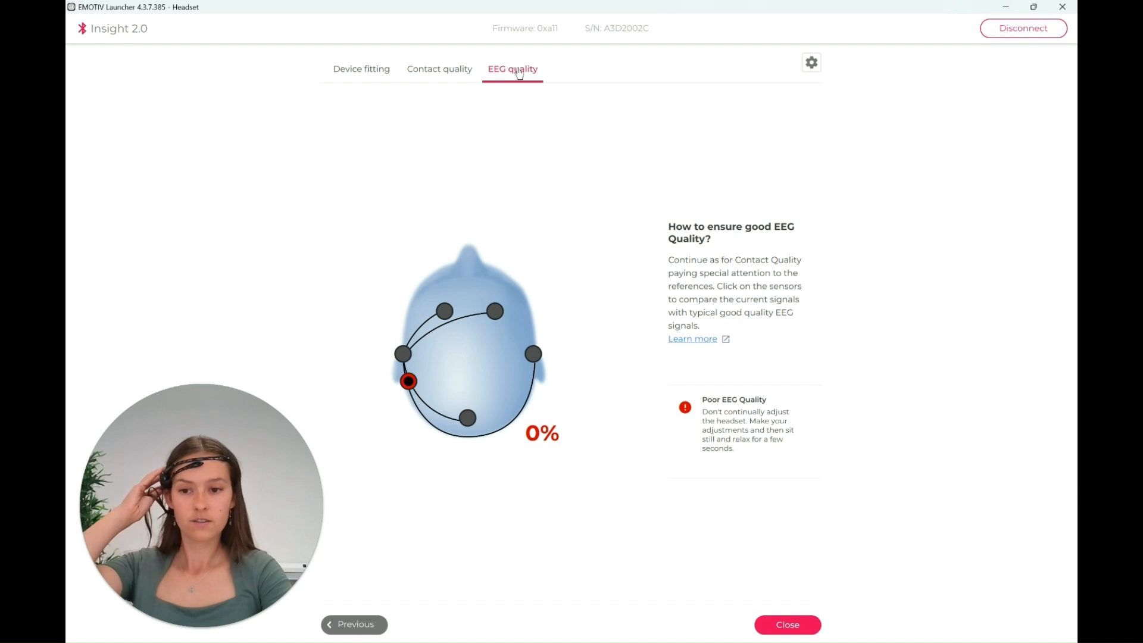
- Verify contact quality still reads 100%, then return to EEG quality, now at 8%
{"action": "left_click", "coordinate": [439, 69]}
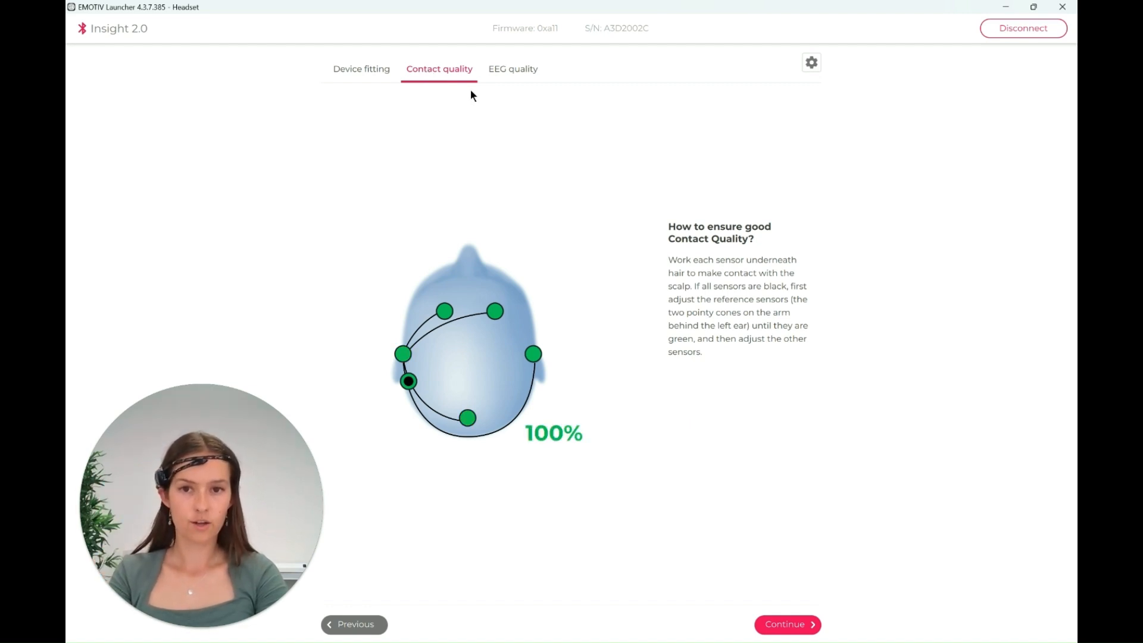
{"action": "left_click", "coordinate": [512, 69]}
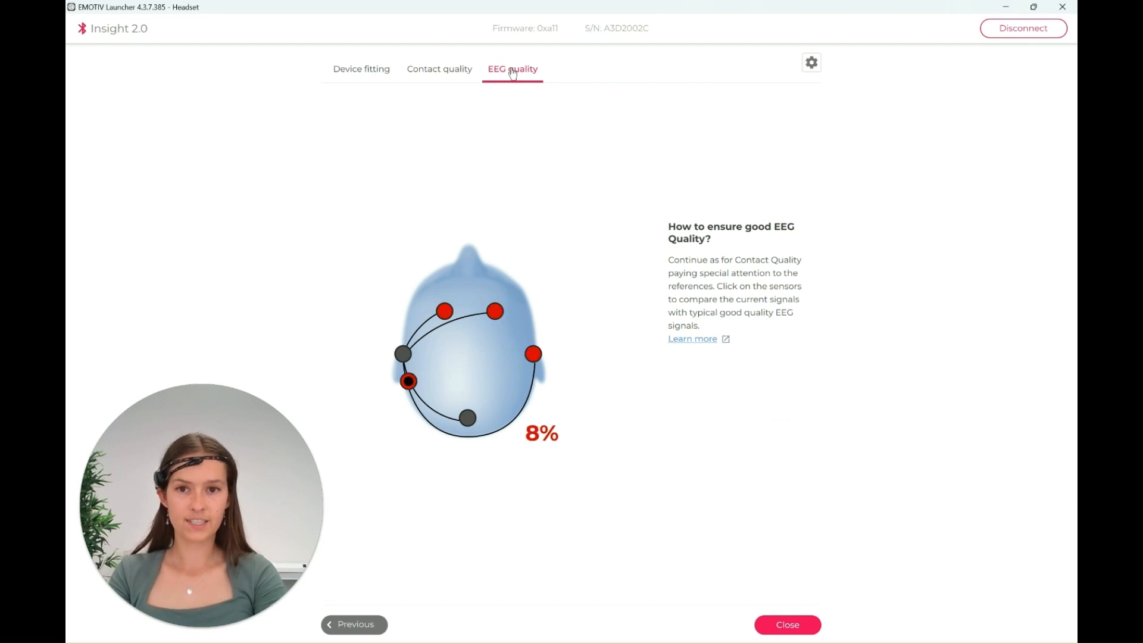